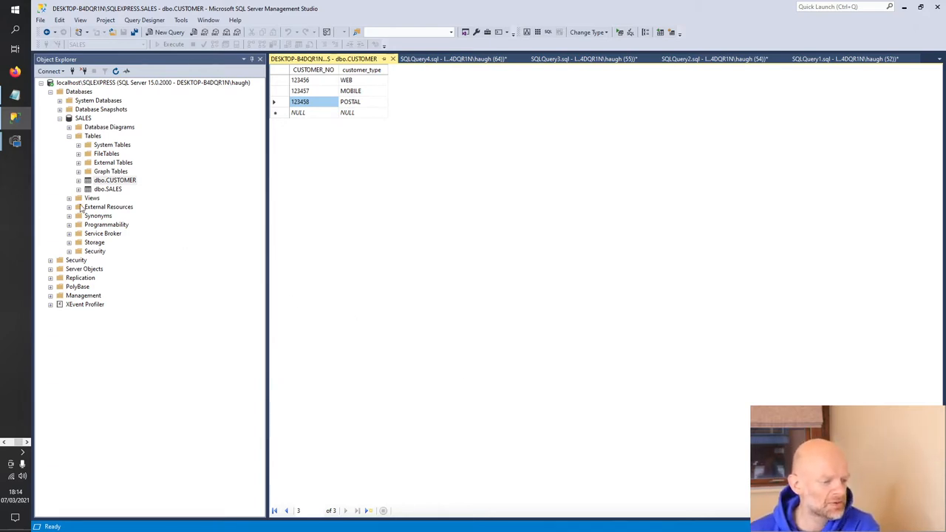
Step: Expand dbo.CUSTOMER in Object Explorer to show CUSTOMER_NO and customer_type columns
click(79, 180)
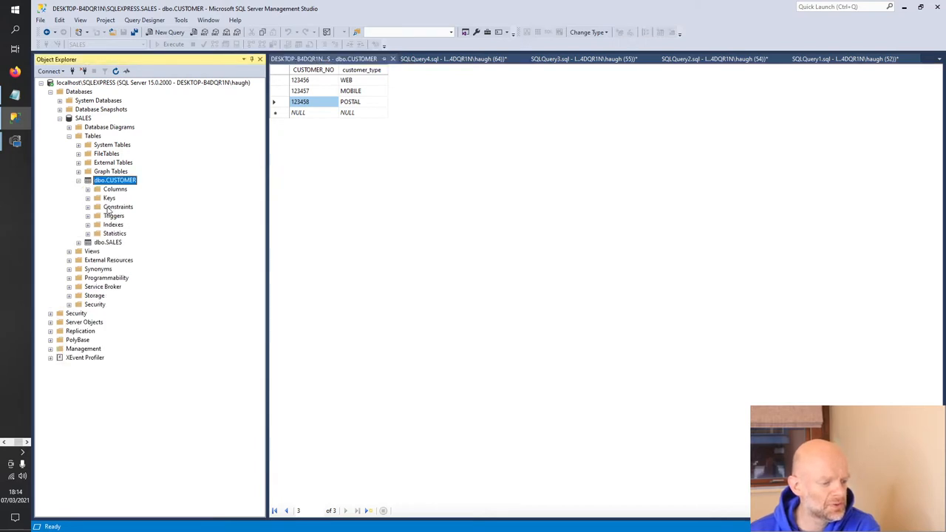
click(88, 190)
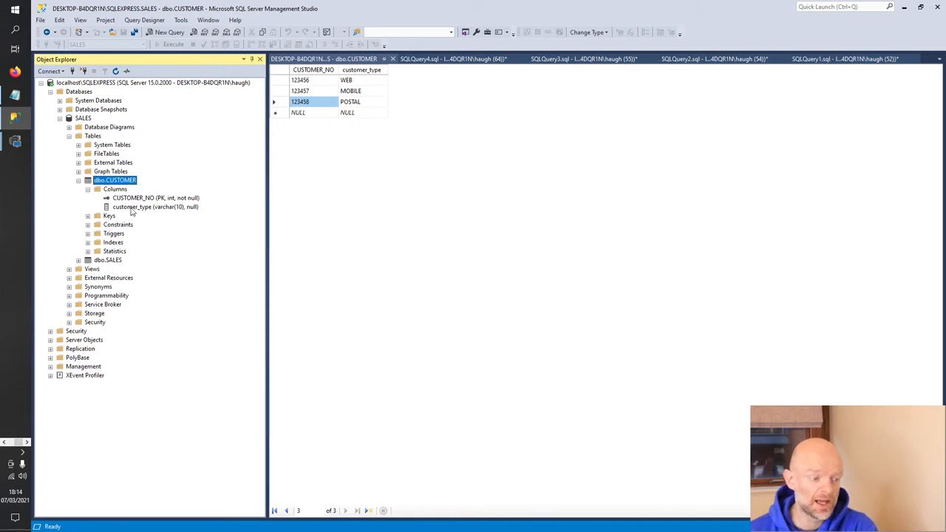
mouse_move(420, 204)
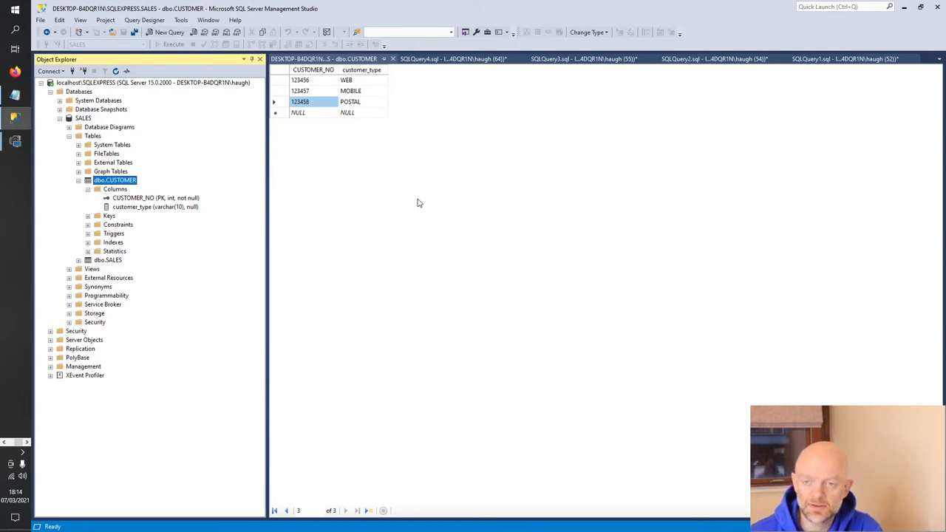
Step: Show the query inserting one row (456789, 'web') into dbo.CUSTOMER and selecting all customers
click(459, 59)
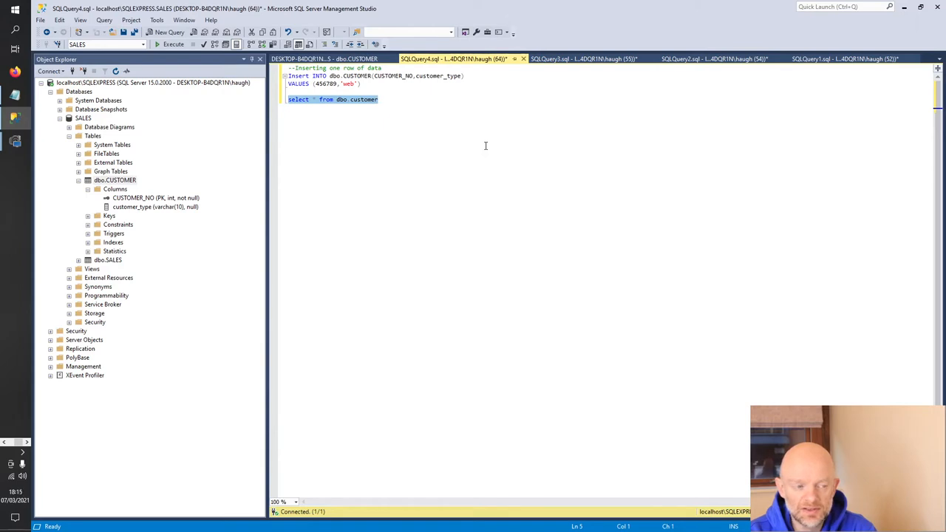
mouse_move(358, 108)
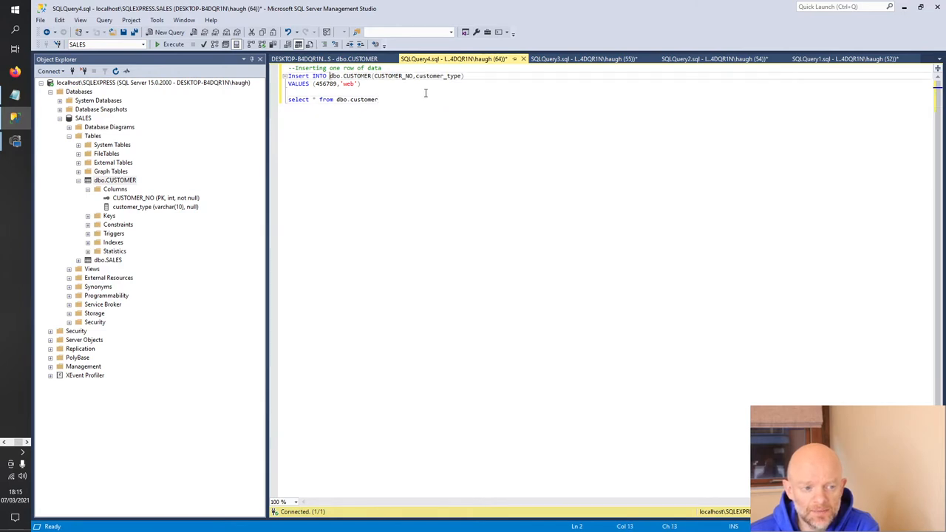
mouse_move(430, 97)
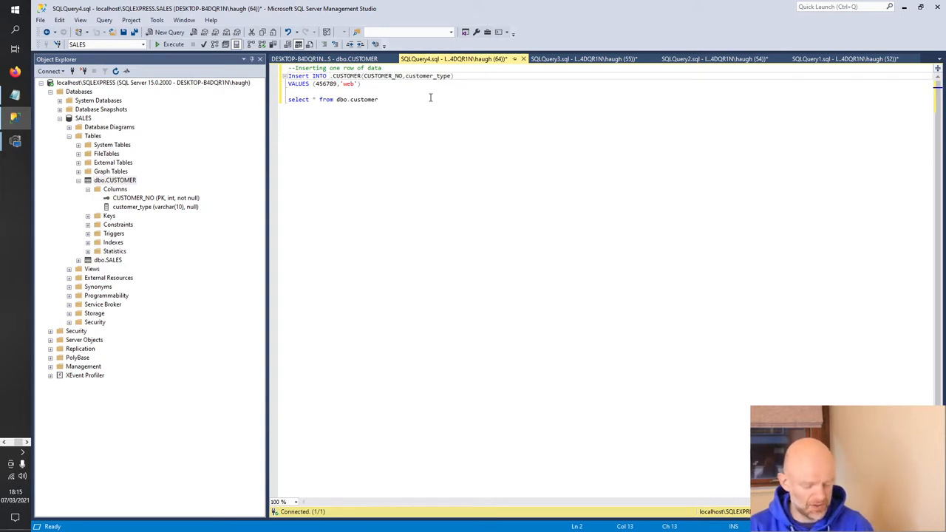
text(sales.)
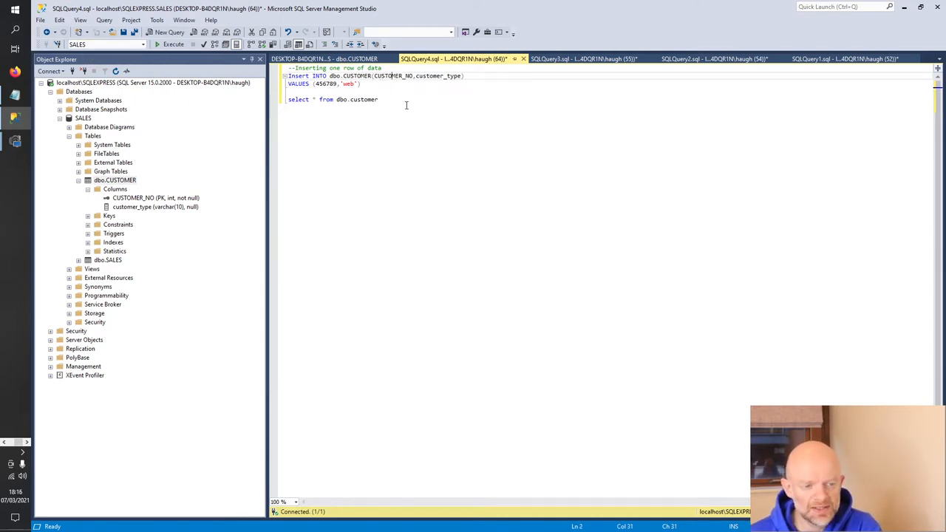
mouse_move(377, 77)
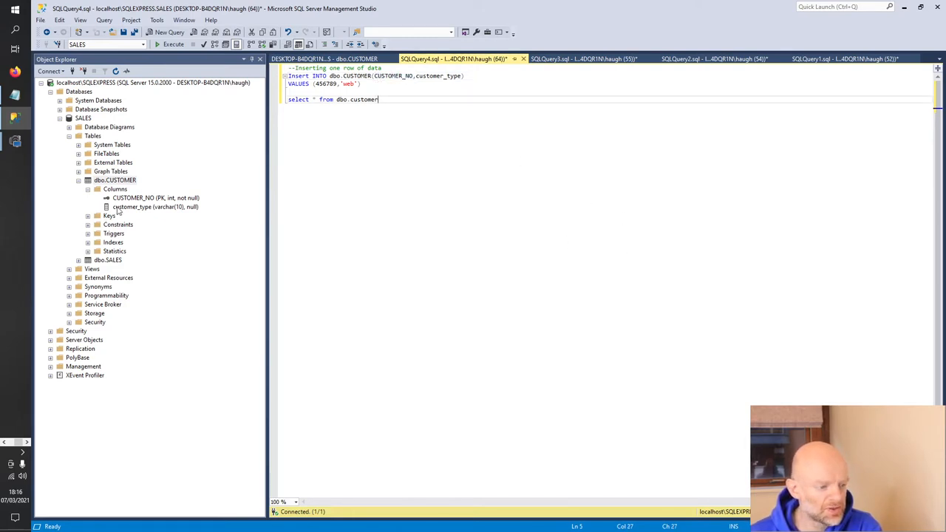
mouse_move(187, 219)
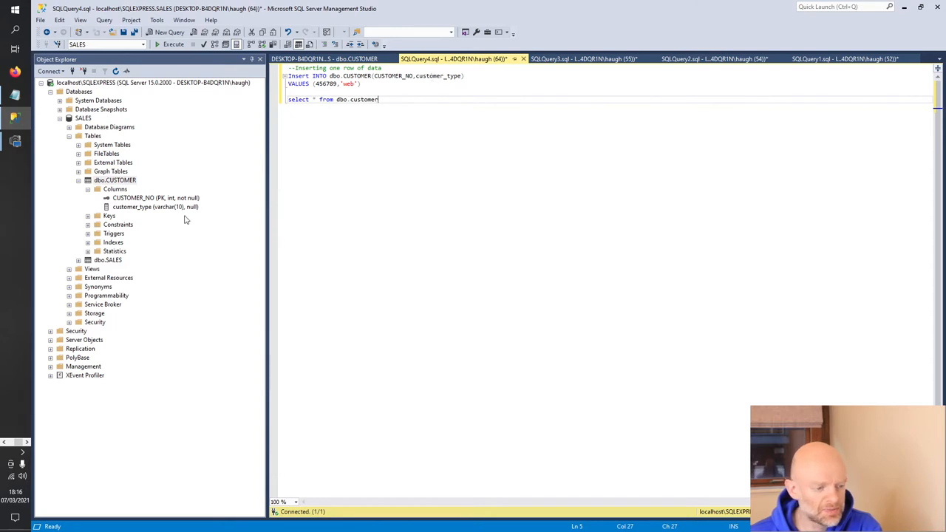
mouse_move(545, 142)
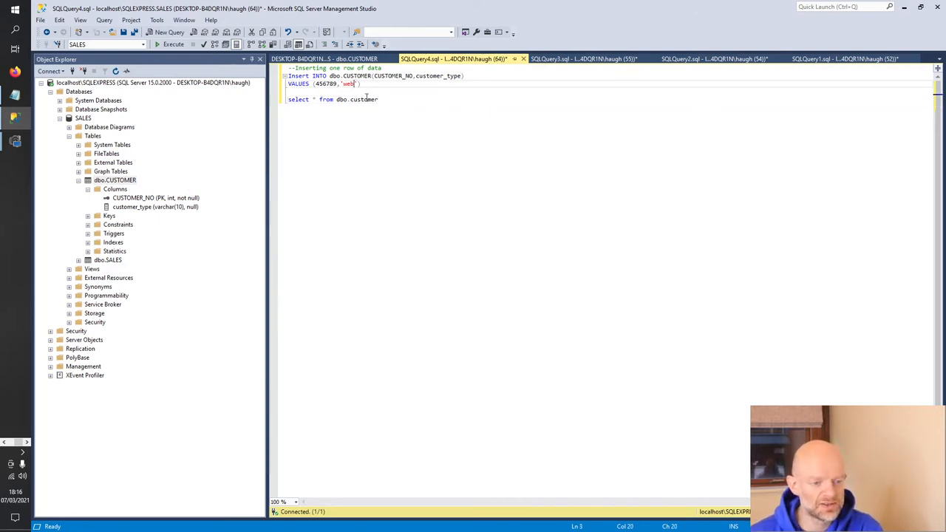
Step: Run the insert with customer_type set to a long string of h's, producing a string-truncation error
text(hhhhhhhhhhhhh)
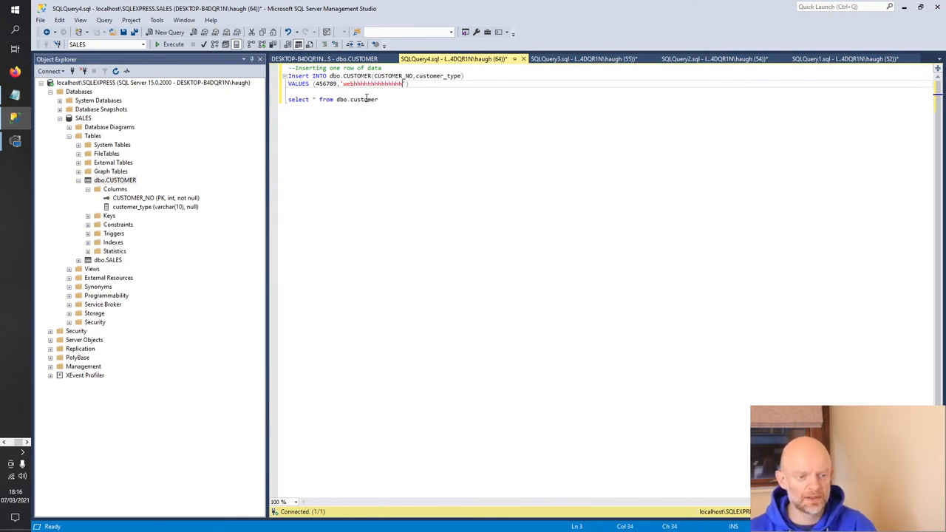
text(hh)
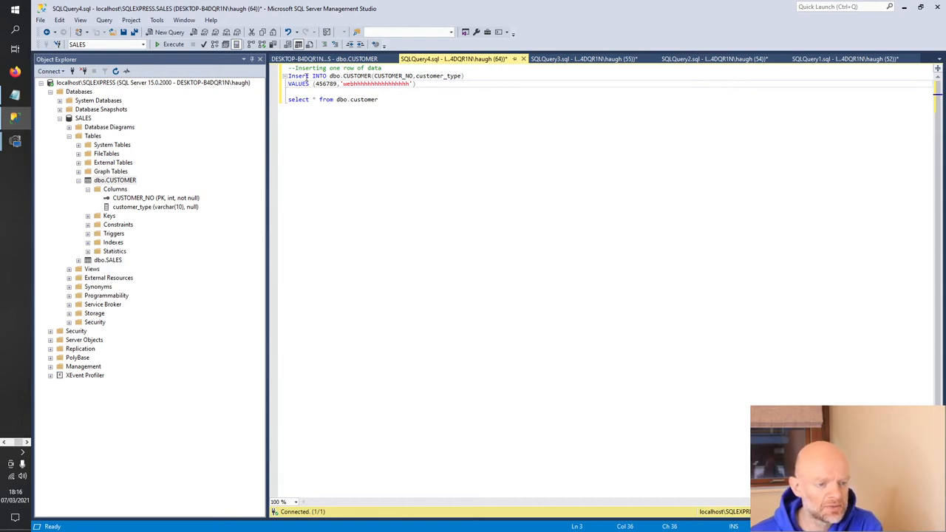
click(163, 44)
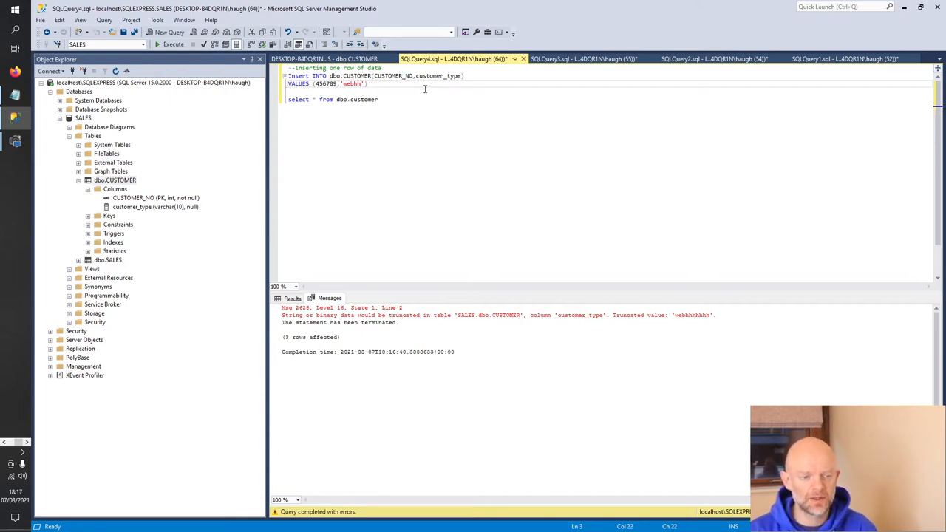
Step: Restore 'web', run the insert and select, listing four customers including 456789 web
key(BackSpace)
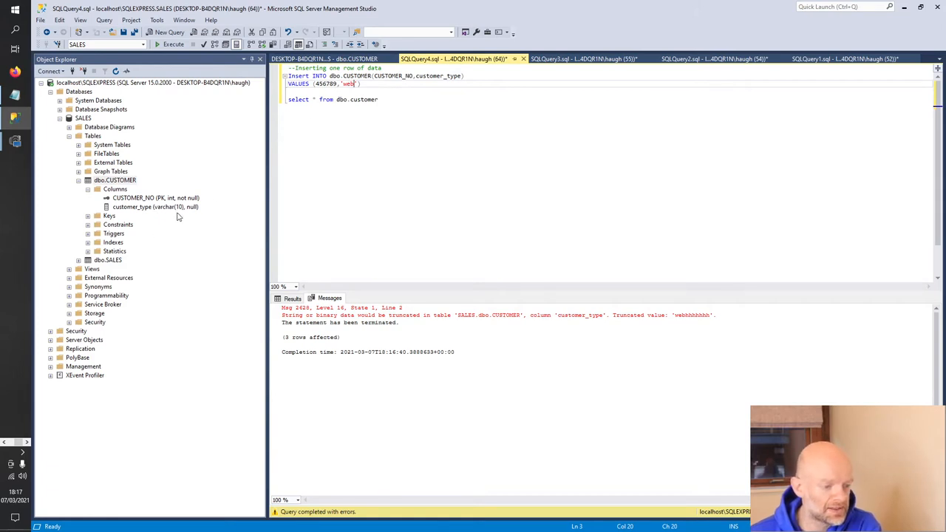
mouse_move(181, 215)
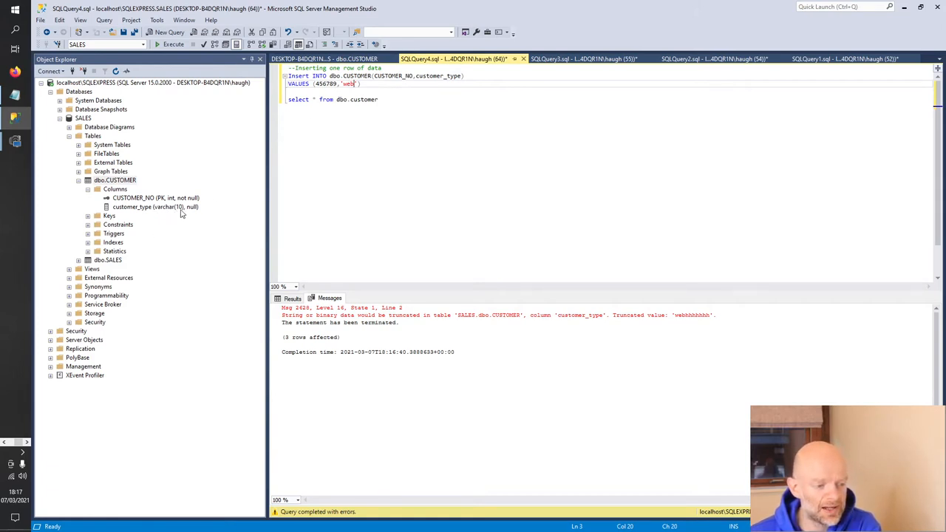
mouse_move(426, 125)
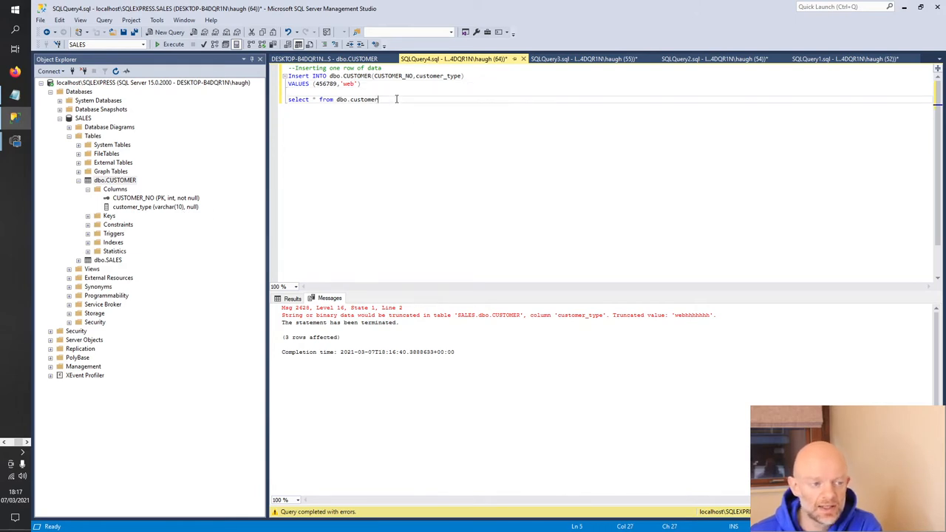
click(162, 44)
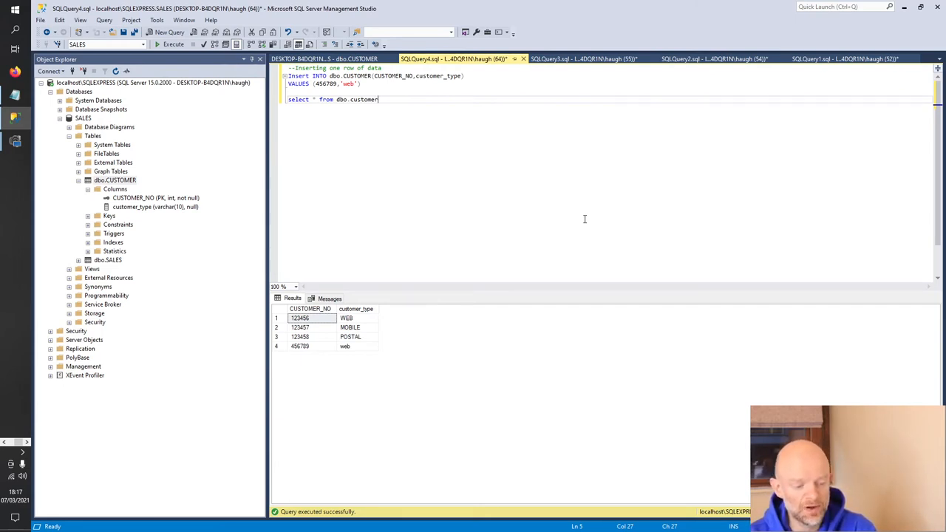
mouse_move(470, 145)
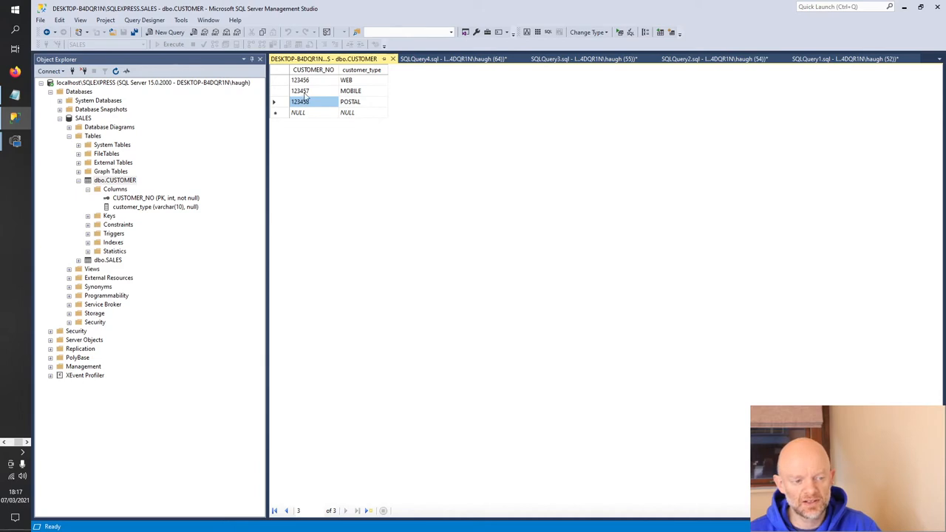
click(473, 59)
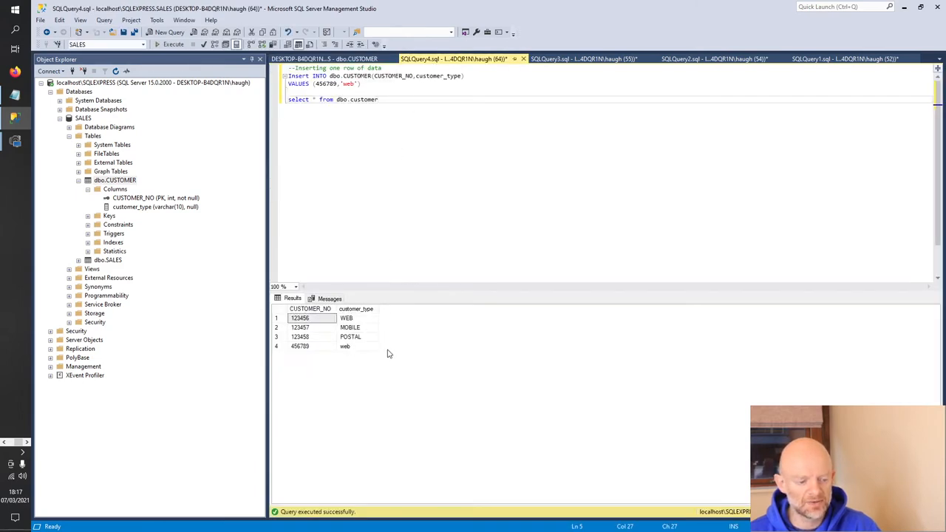
mouse_move(469, 206)
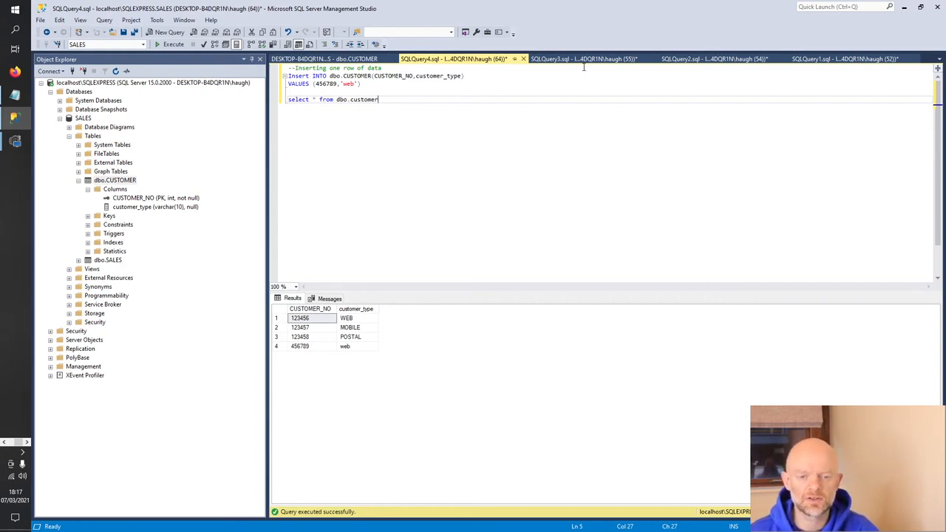
Step: Add a sixth row (456789, 'Phone') to the multi-row INSERT into dbo.CUSTOMER
click(584, 59)
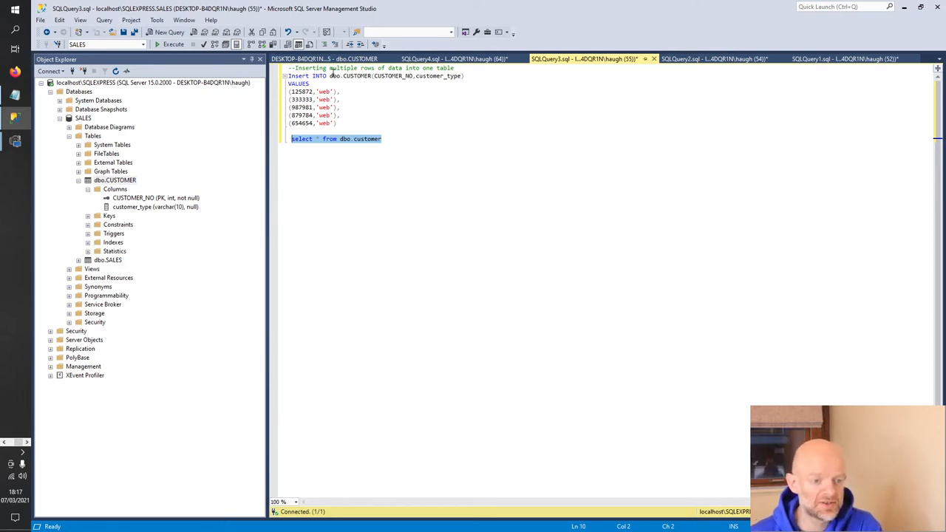
mouse_move(388, 77)
text(,)
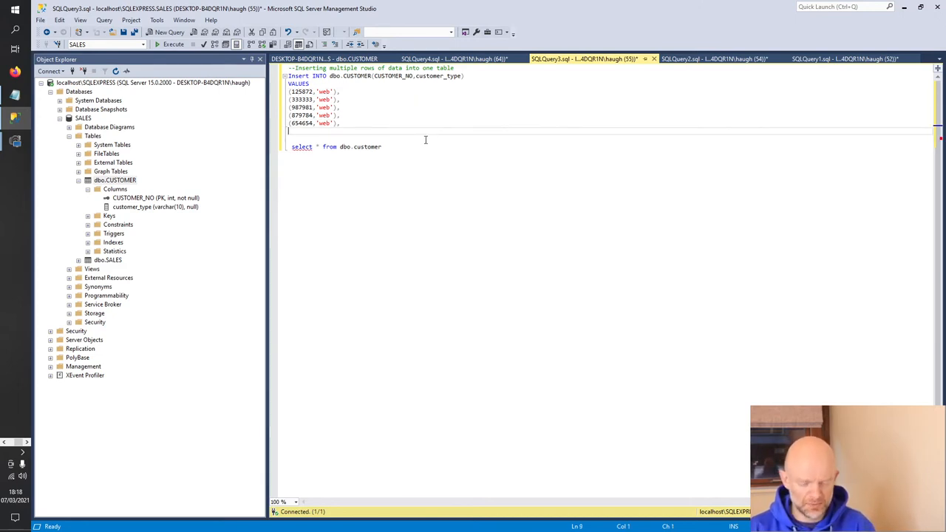
text((4567)
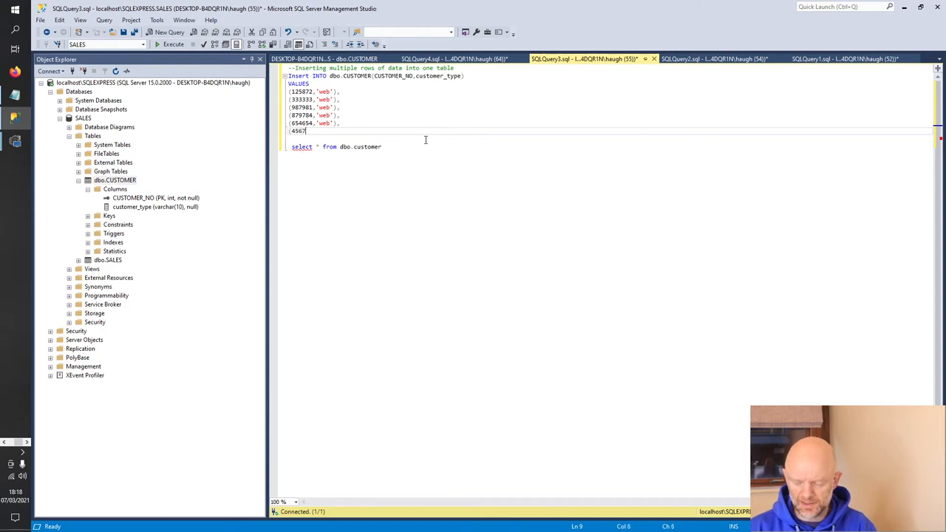
text(89,')
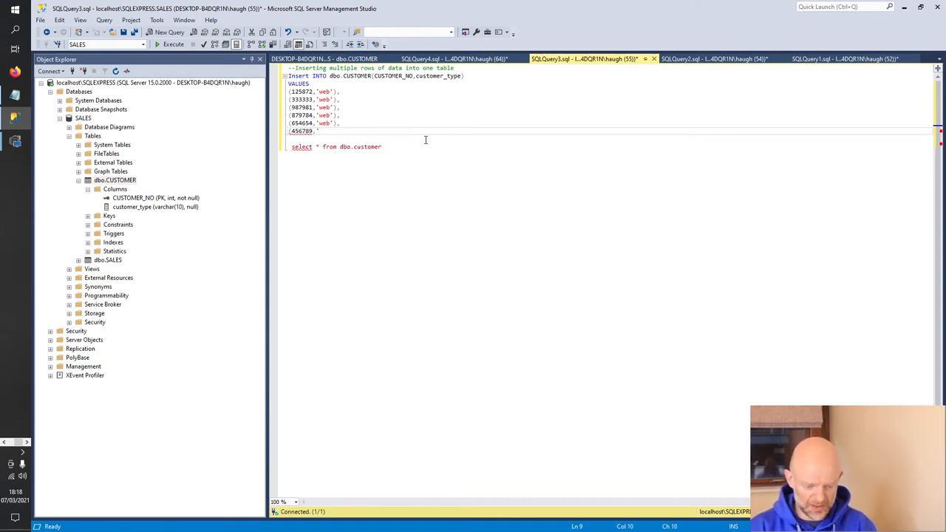
text(Phone')
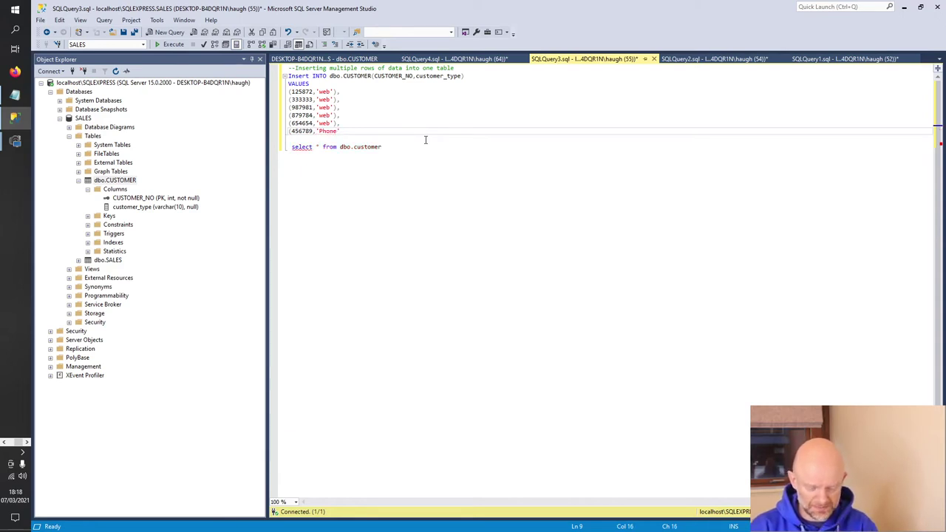
text())
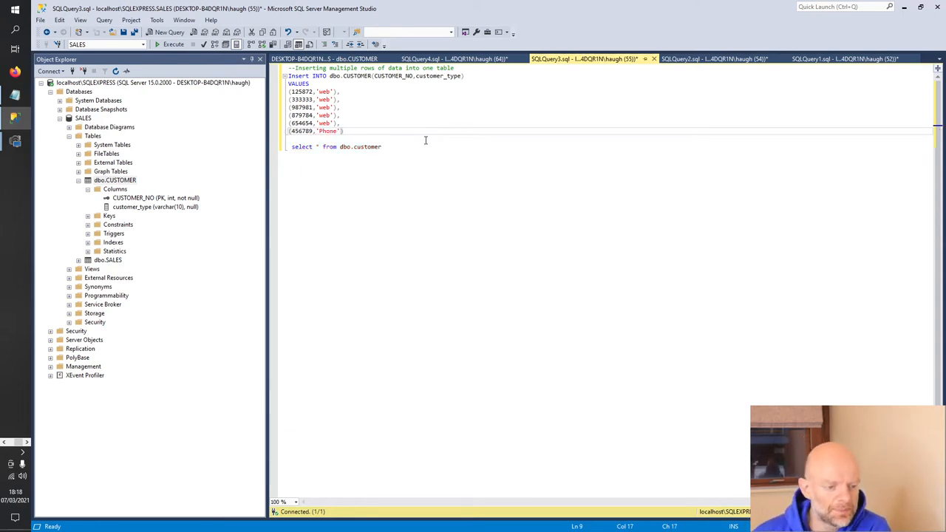
click(454, 59)
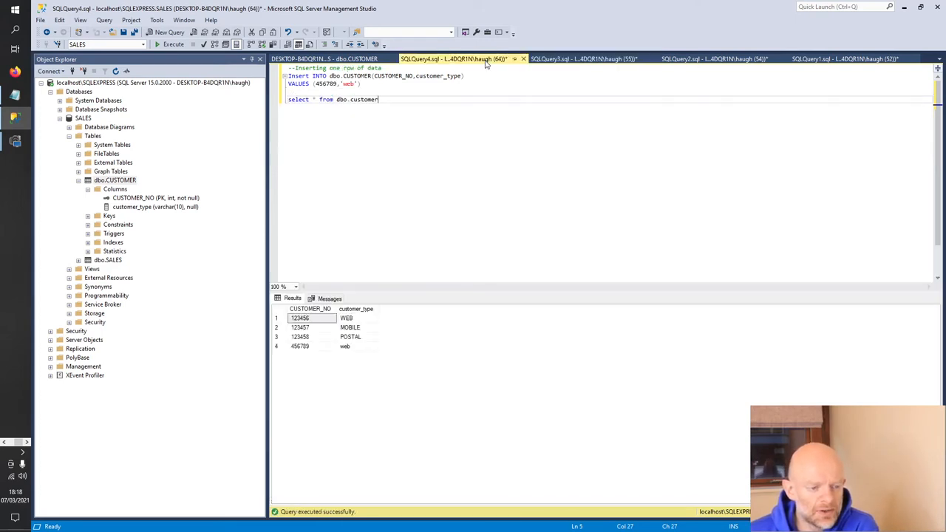
mouse_move(318, 352)
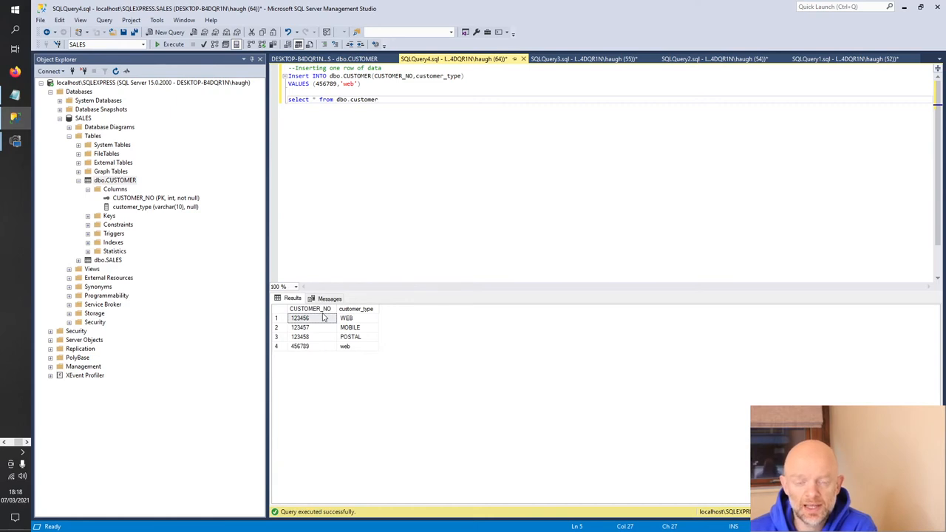
click(591, 59)
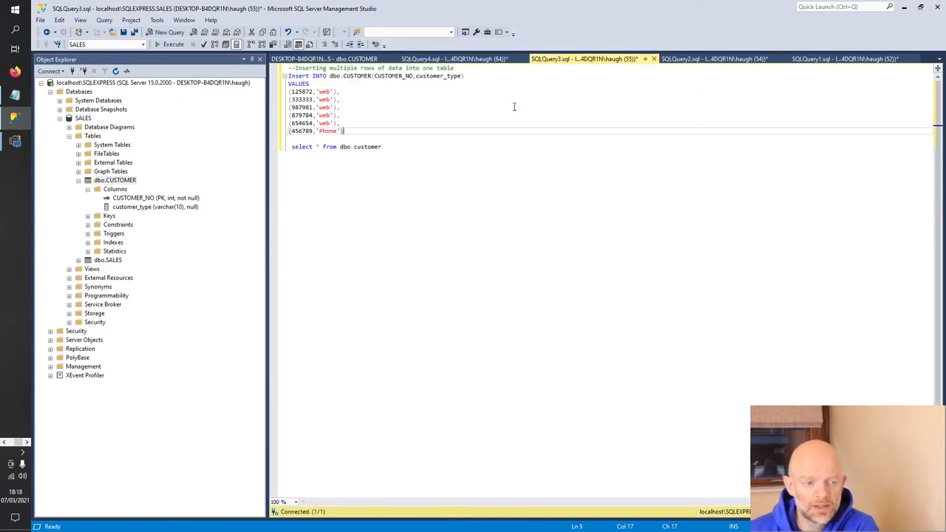
mouse_move(354, 139)
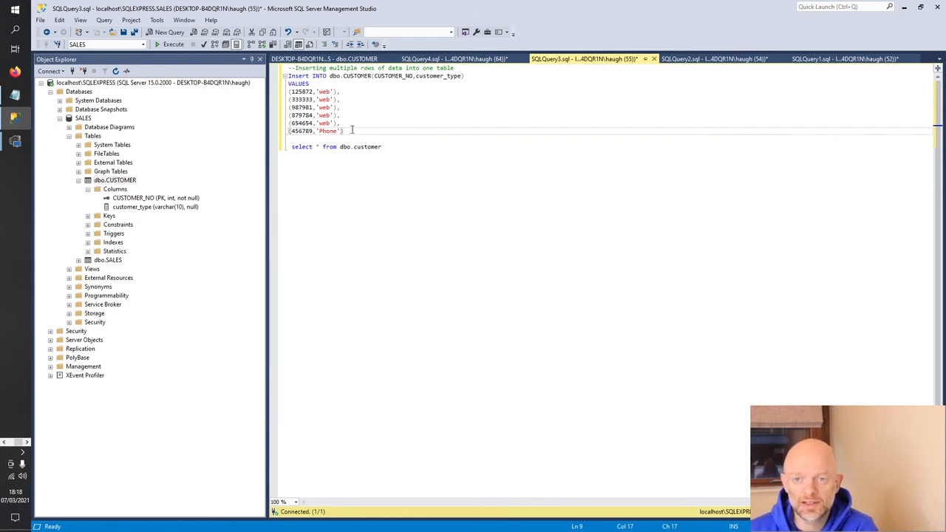
Step: Execute the multi-row insert and highlight the duplicate key 456789 in the PRIMARY KEY violation
right_click(351, 130)
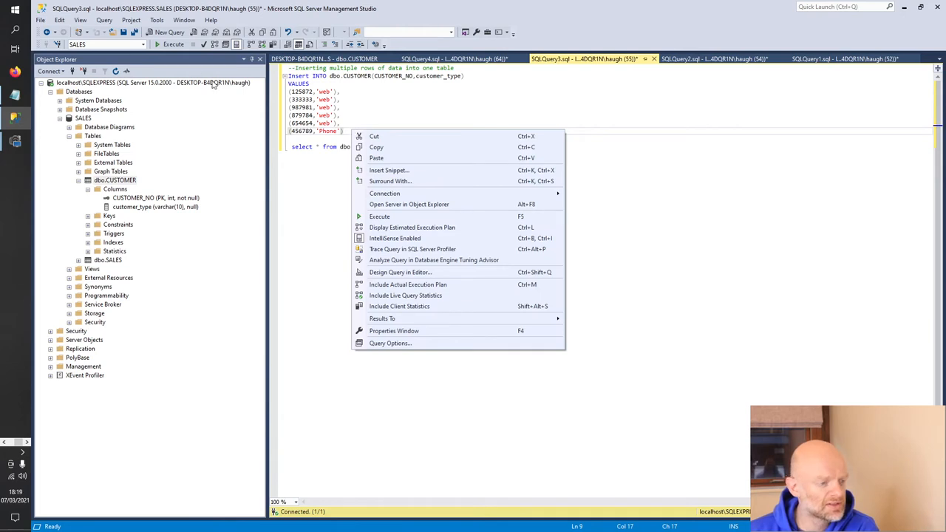
click(378, 216)
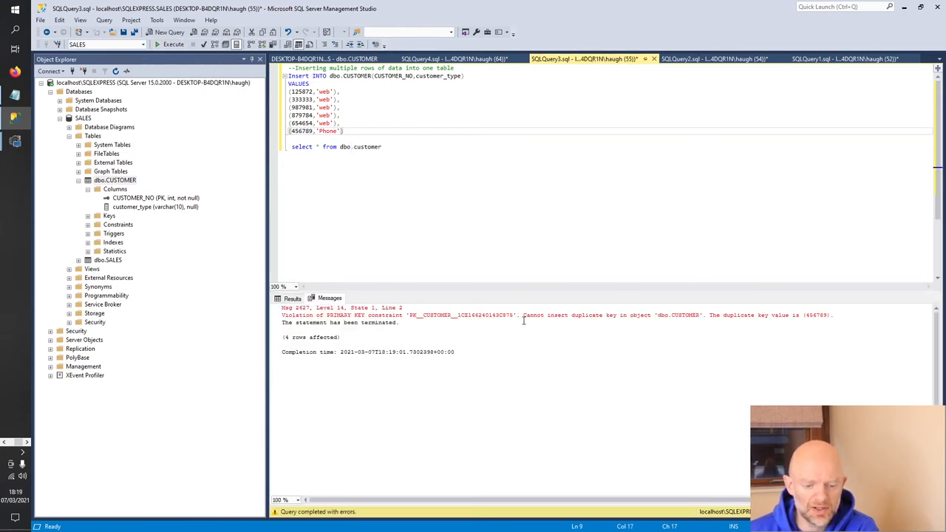
drag(524, 315, 650, 315)
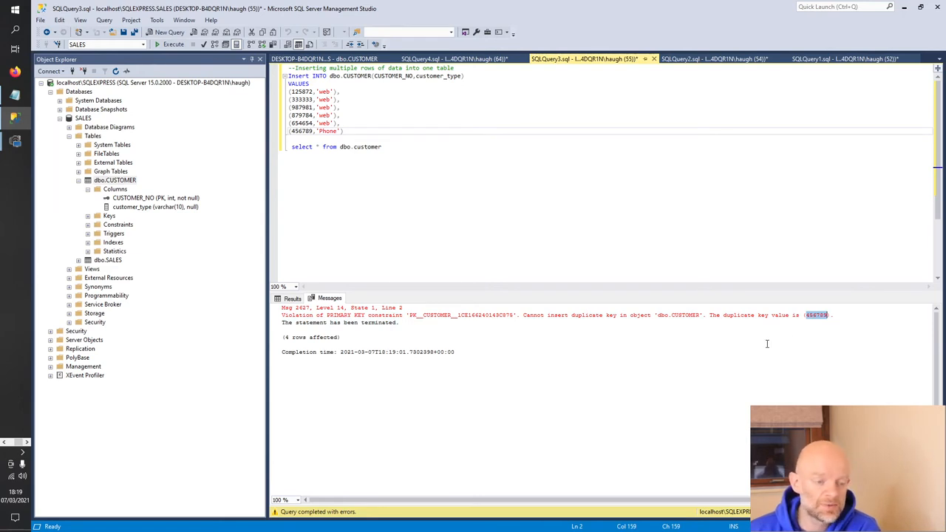
mouse_move(763, 344)
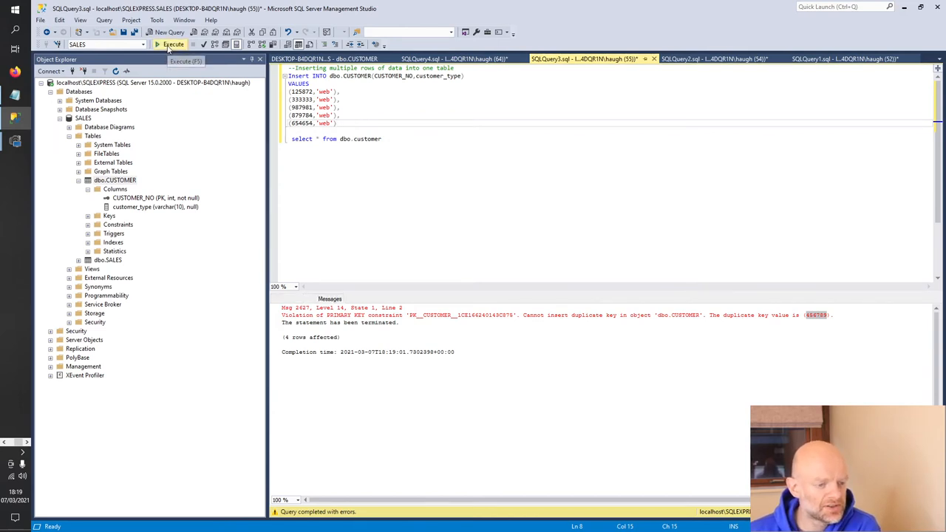
Step: Run the corrected five-row insert listing nine customers, then switch to the CUSTOMER_NO-only query
click(174, 45)
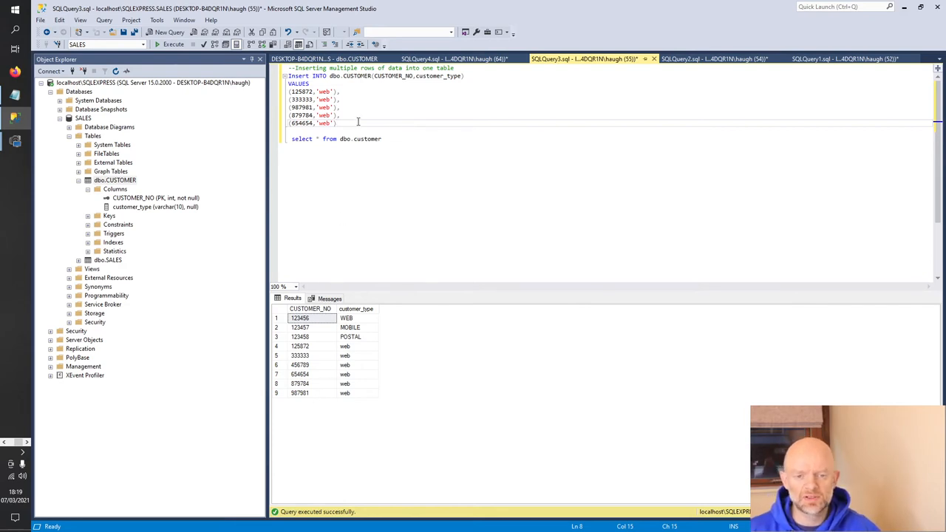
click(713, 60)
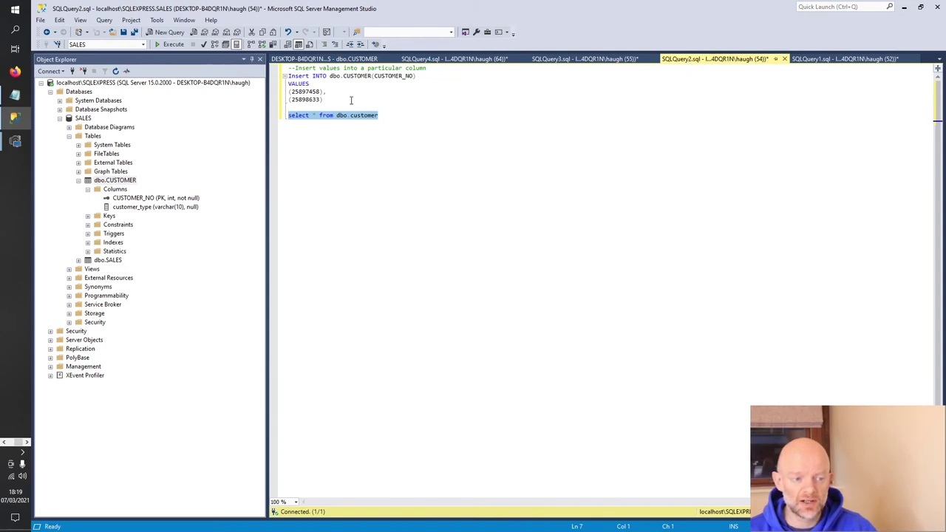
click(327, 100)
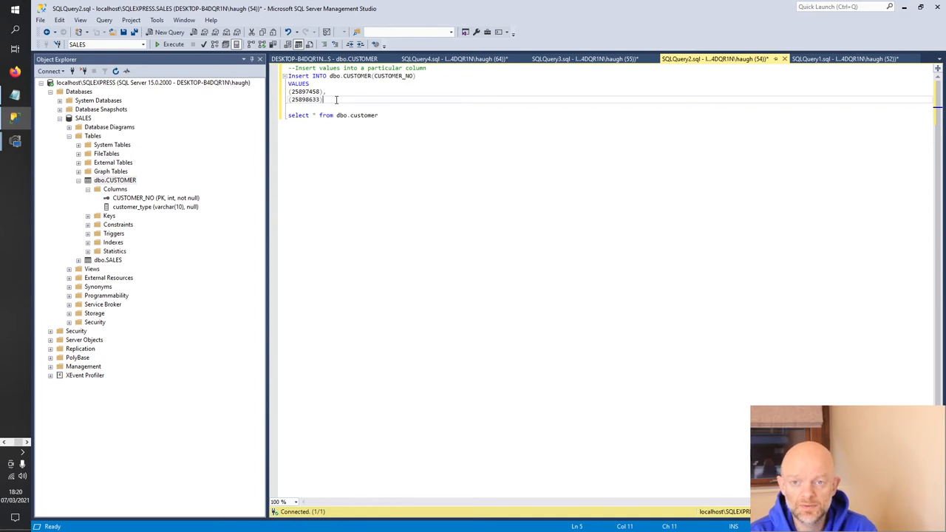
mouse_move(142, 229)
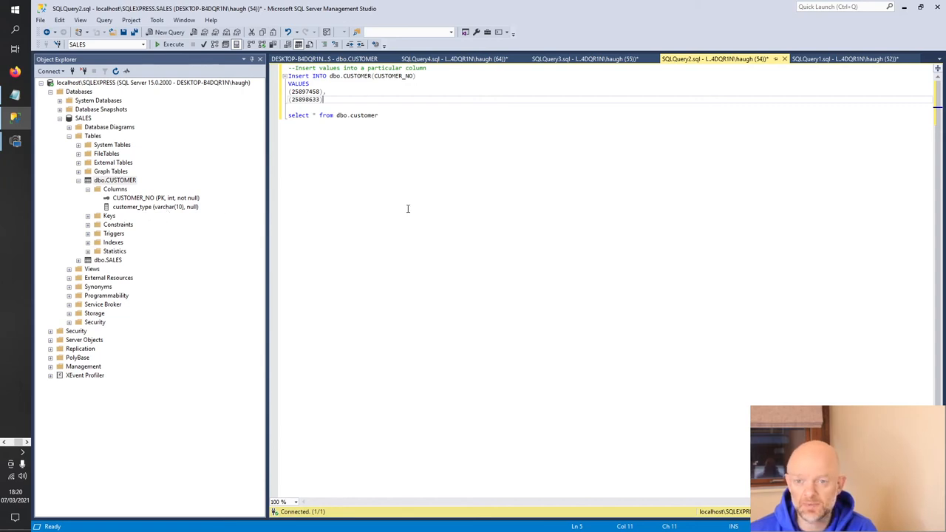
mouse_move(370, 173)
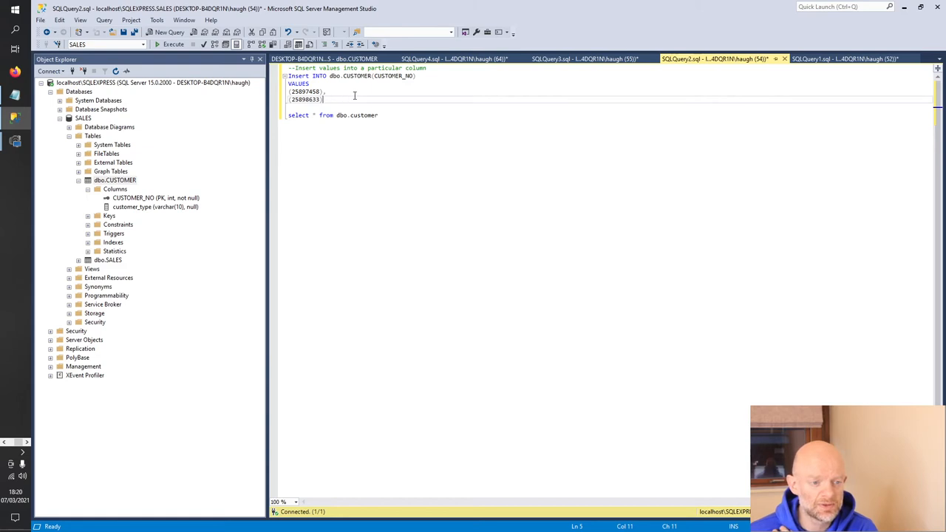
Step: Run the insert of 25897450 and 25898633, listing eleven rows with NULL customer_type for the new ones
click(159, 44)
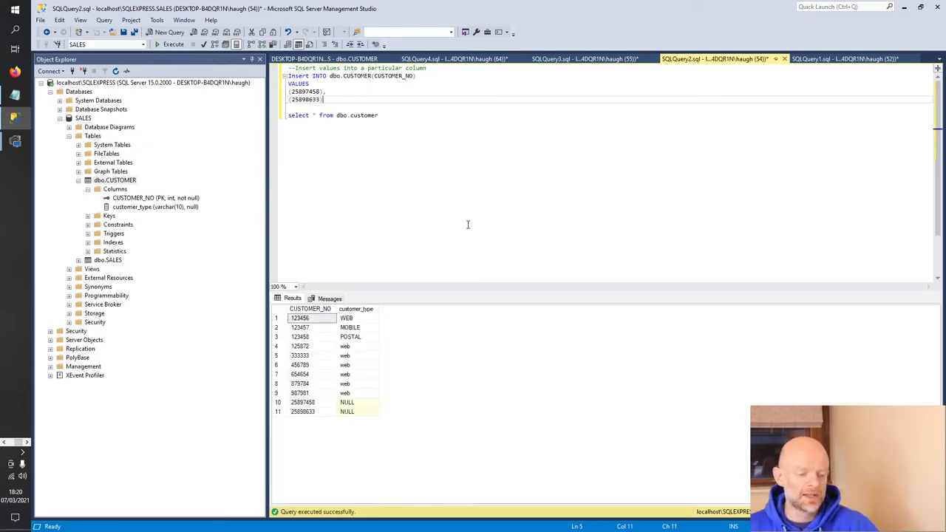
mouse_move(338, 423)
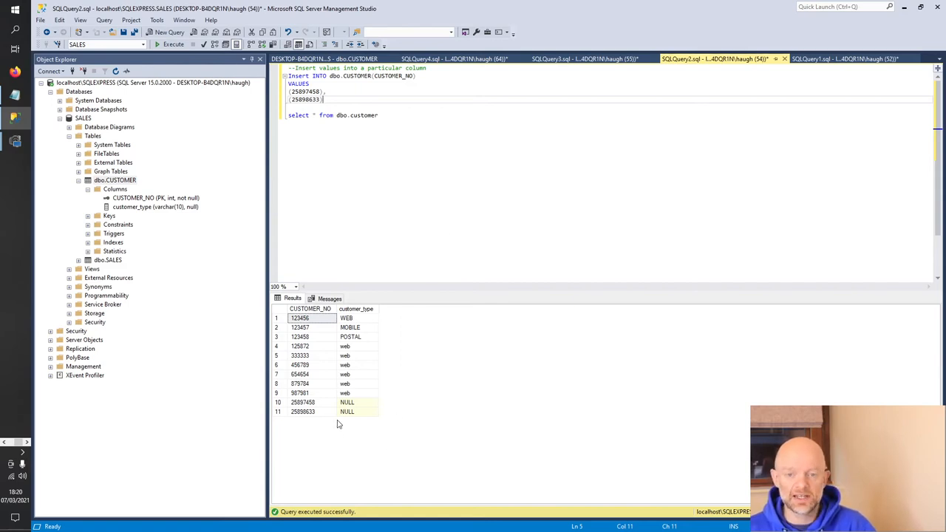
mouse_move(332, 422)
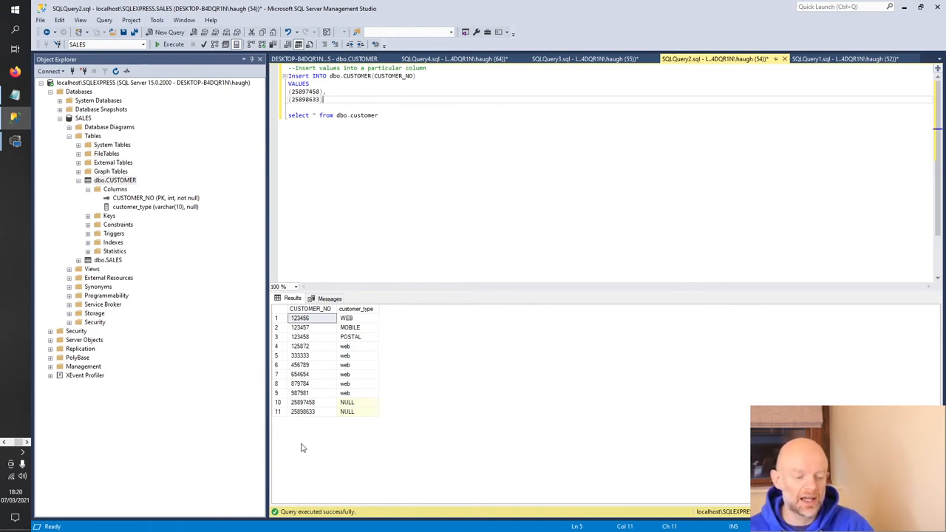
mouse_move(450, 495)
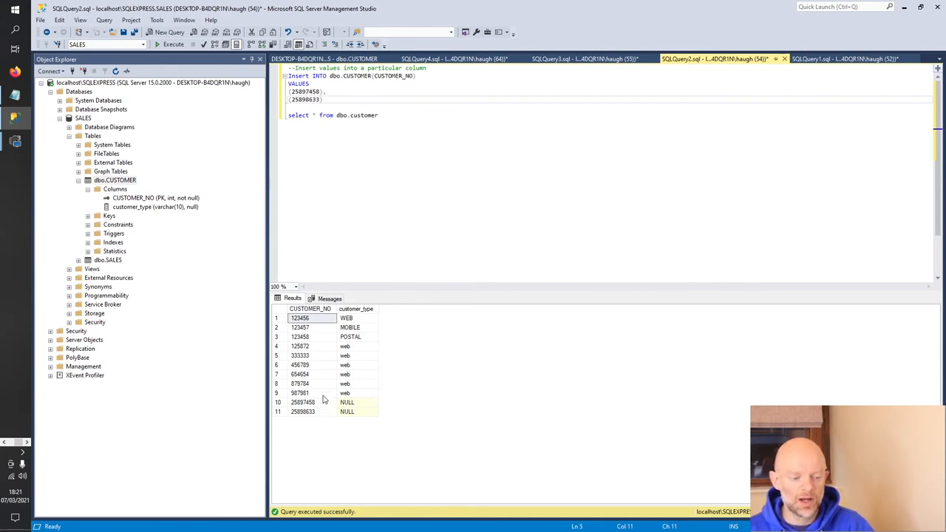
mouse_move(306, 411)
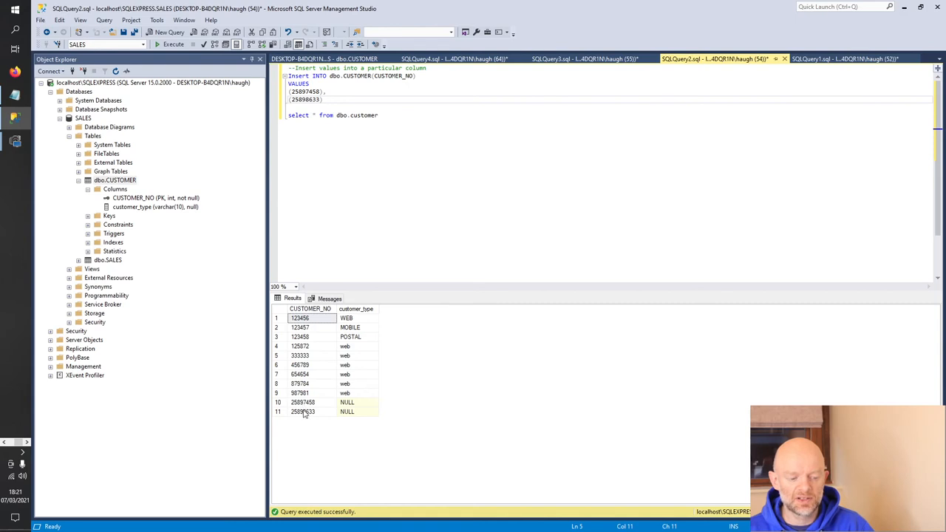
mouse_move(340, 423)
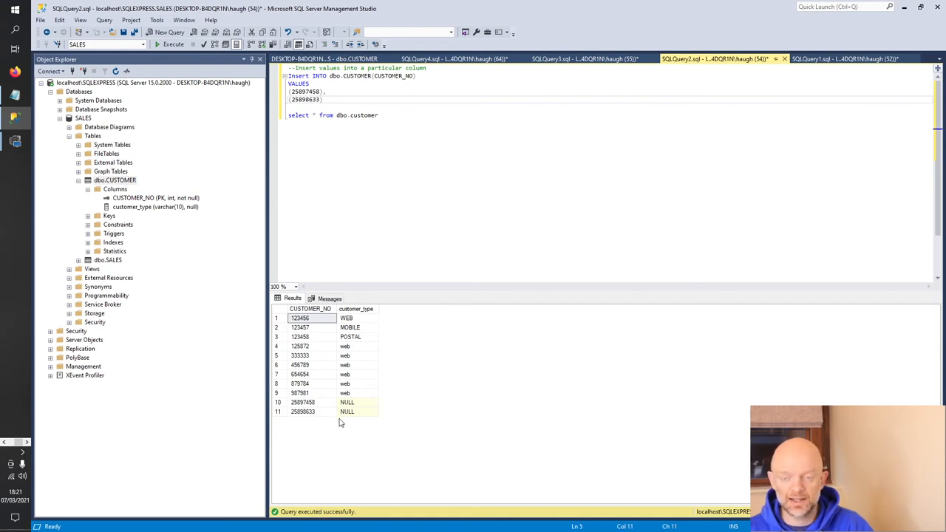
mouse_move(390, 429)
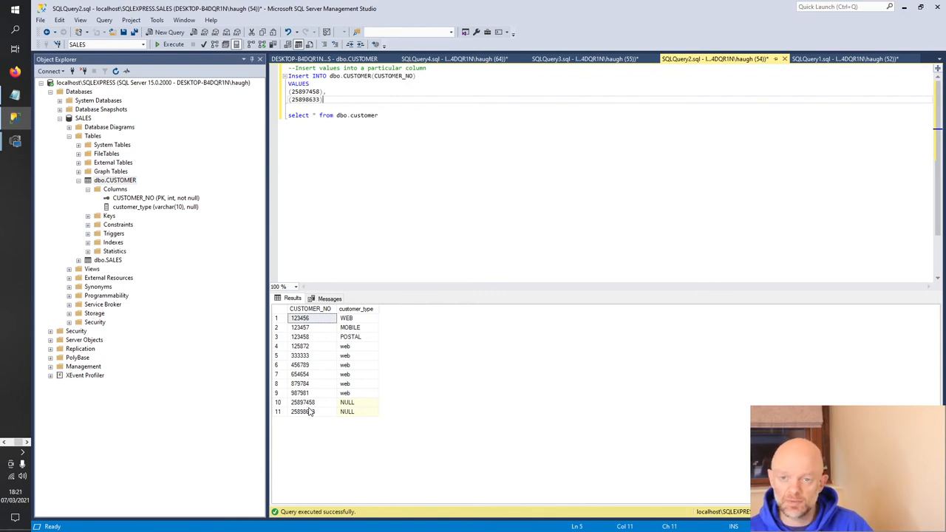
mouse_move(727, 133)
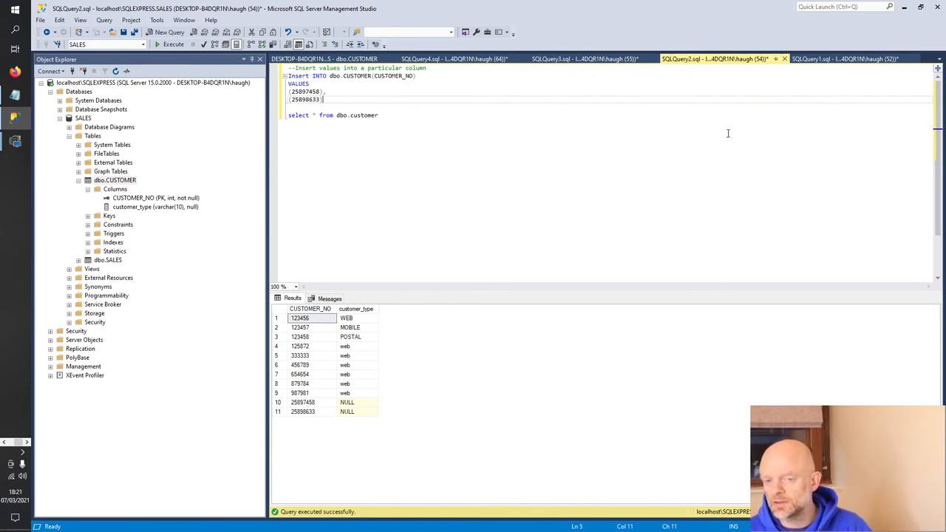
Step: Run the customer_type-only insert of 'phone' and 'web', failing with CUSTOMER_NO cannot be NULL
click(846, 58)
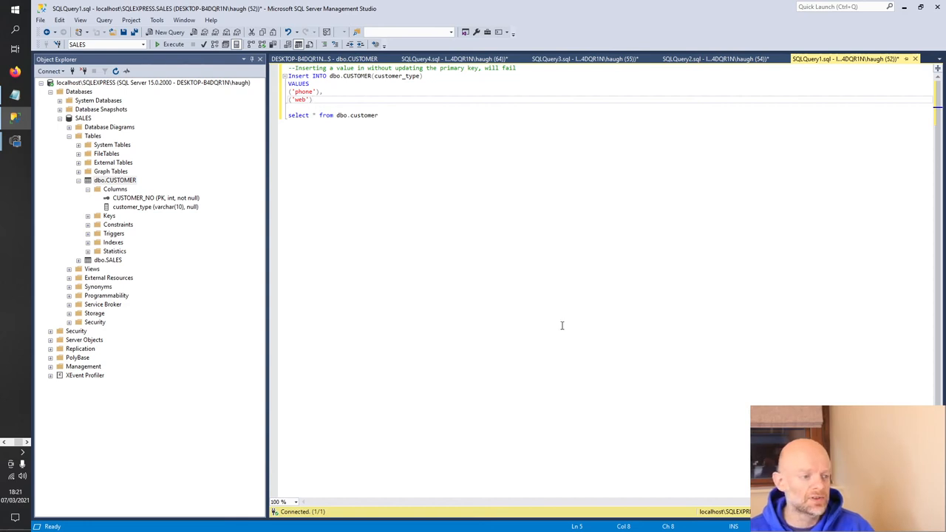
click(160, 41)
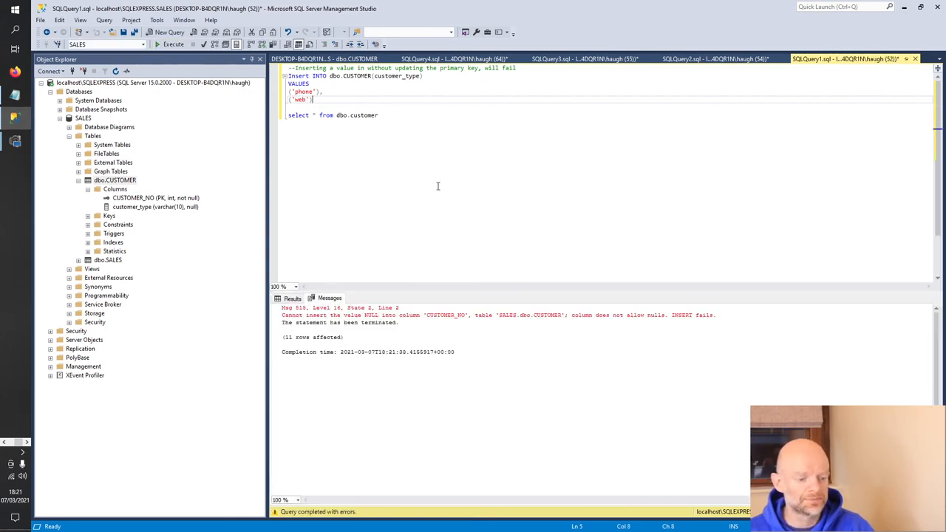
mouse_move(590, 250)
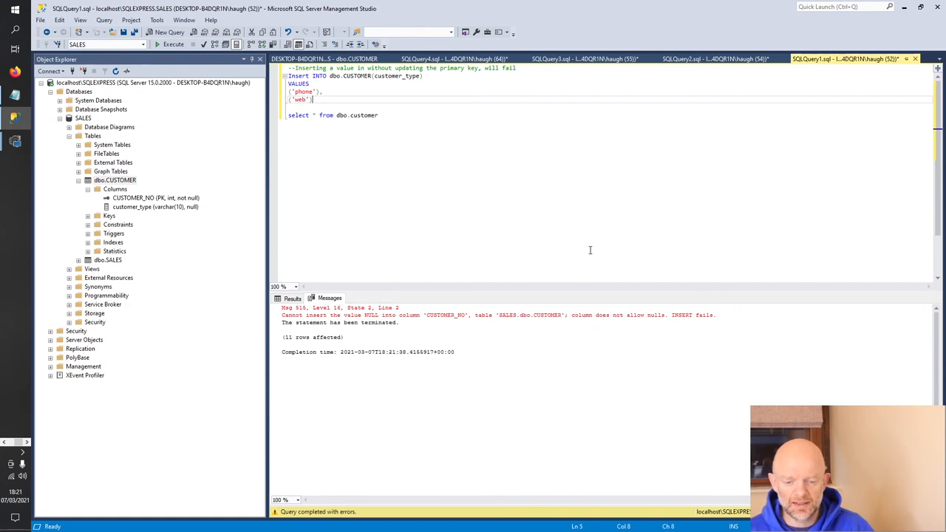
mouse_move(451, 324)
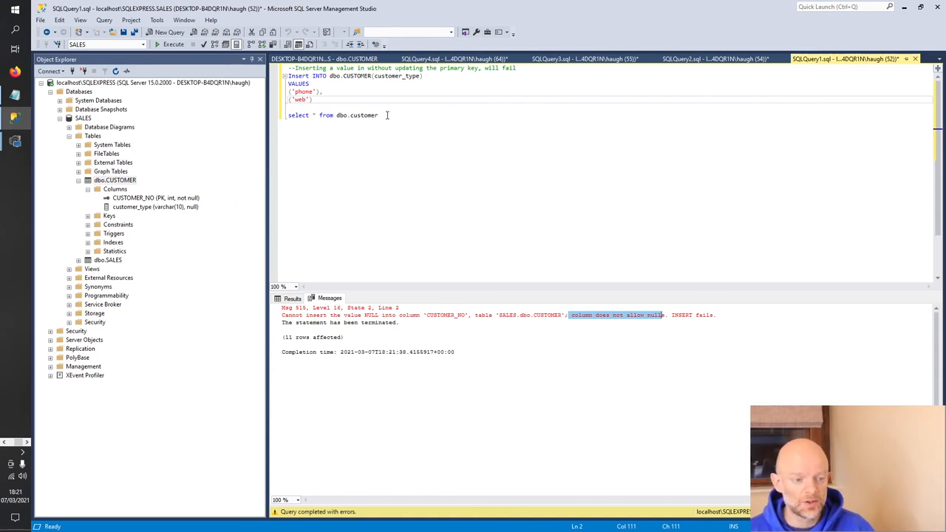
click(388, 115)
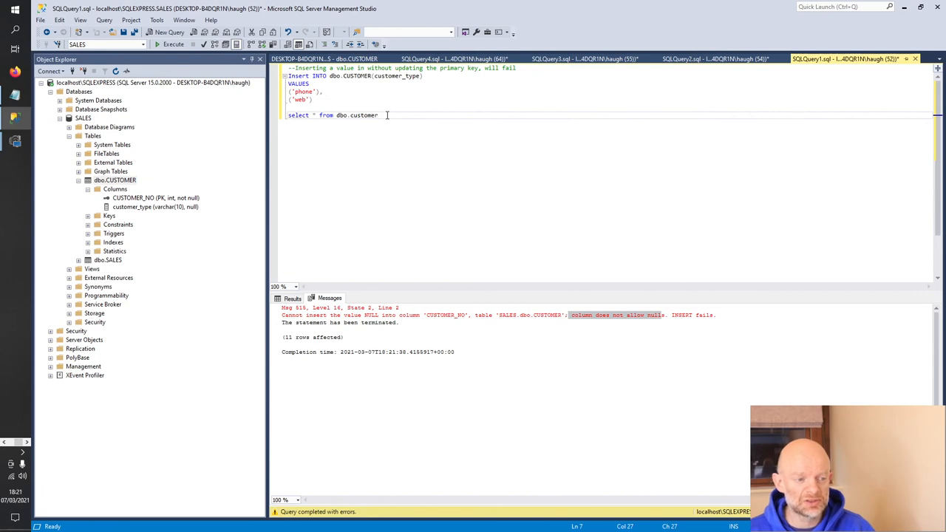